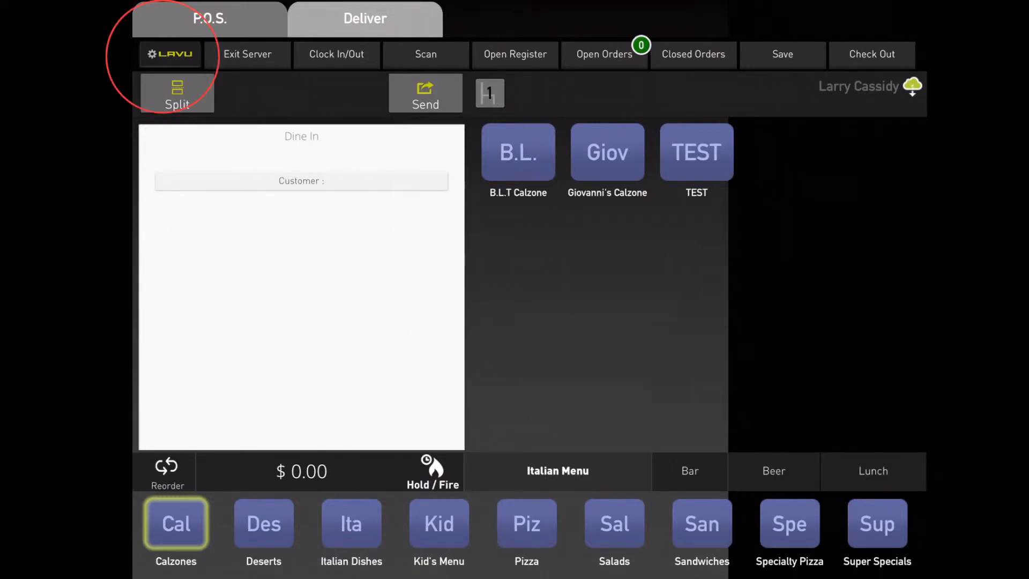
From Printers & Displays, add a new Receipt printer to list the scanned network Epson printers.
{"action": "left_click", "coordinate": [168, 55]}
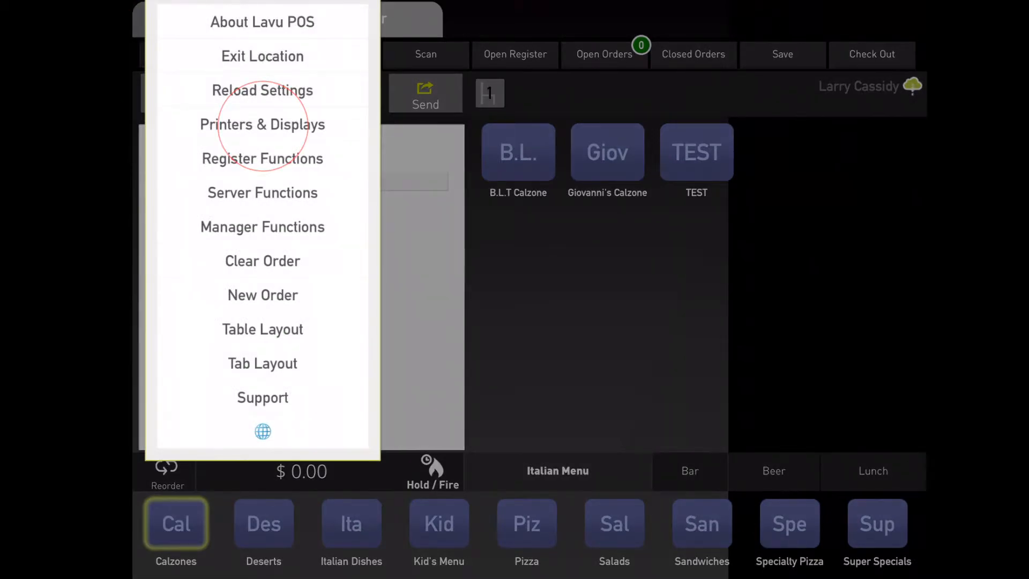
{"action": "left_click", "coordinate": [261, 124]}
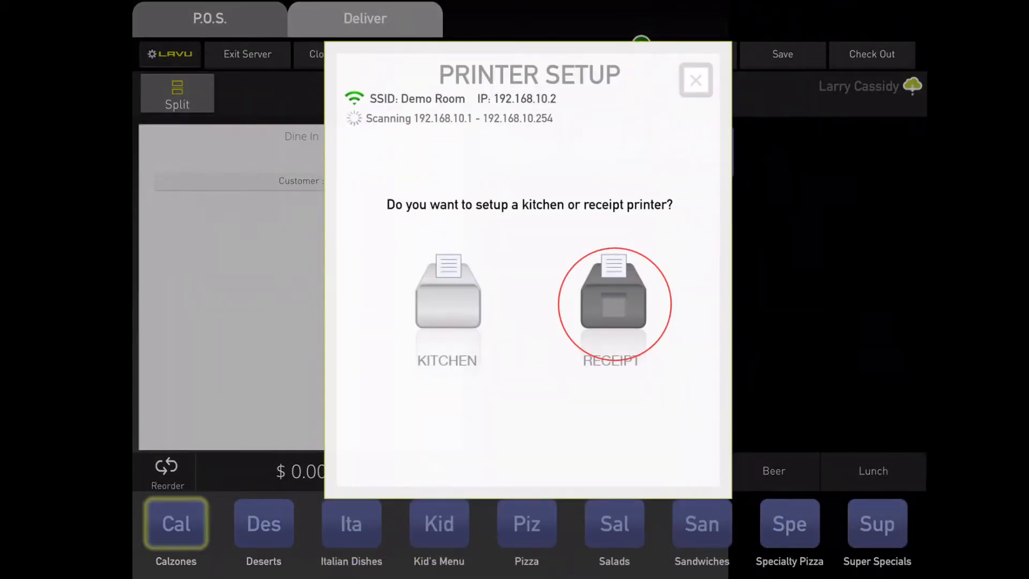
{"action": "left_click", "coordinate": [613, 304]}
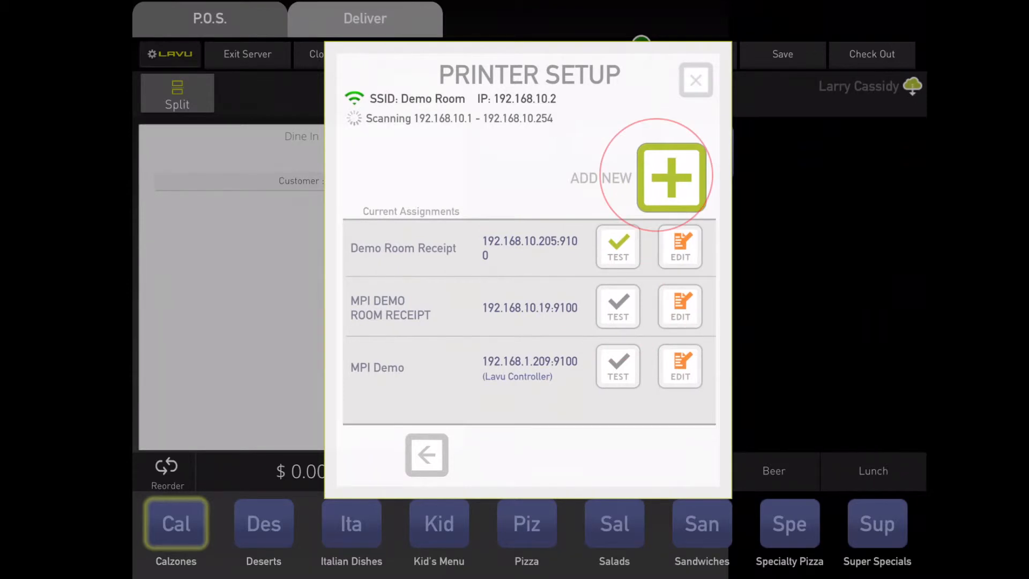
{"action": "left_click", "coordinate": [652, 175]}
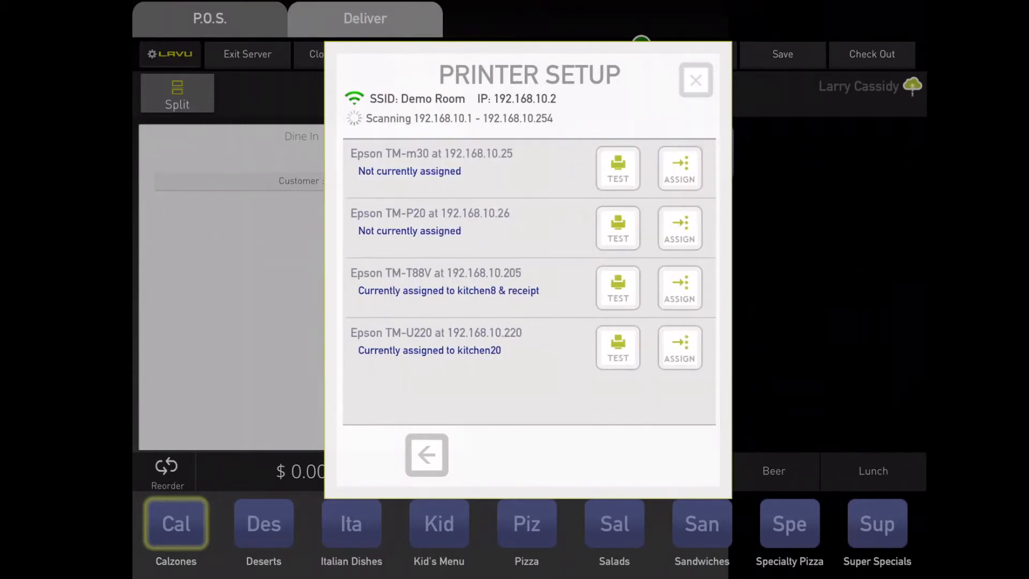